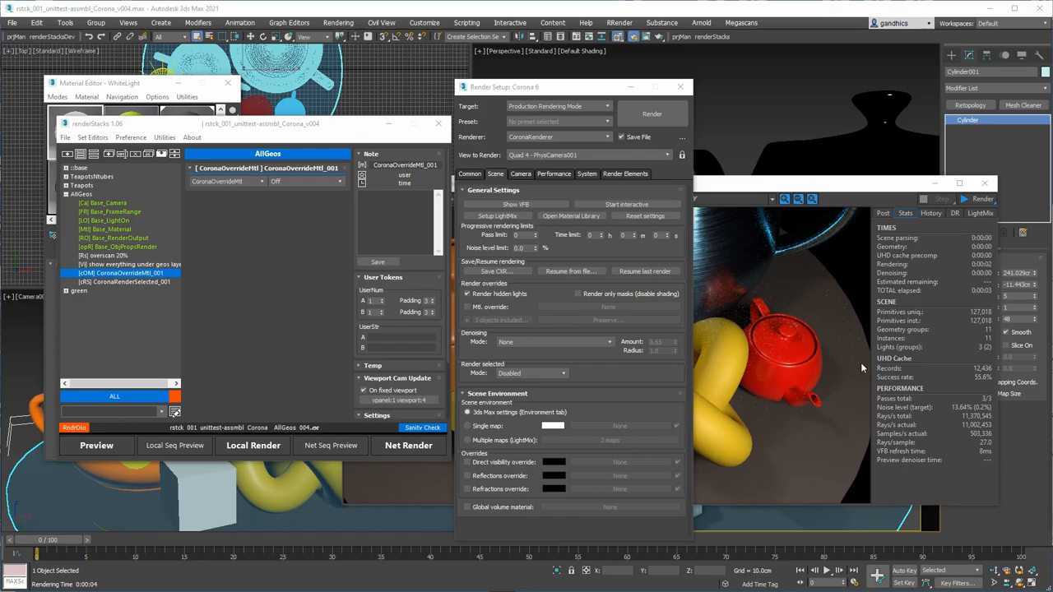
mouse_move(819, 383)
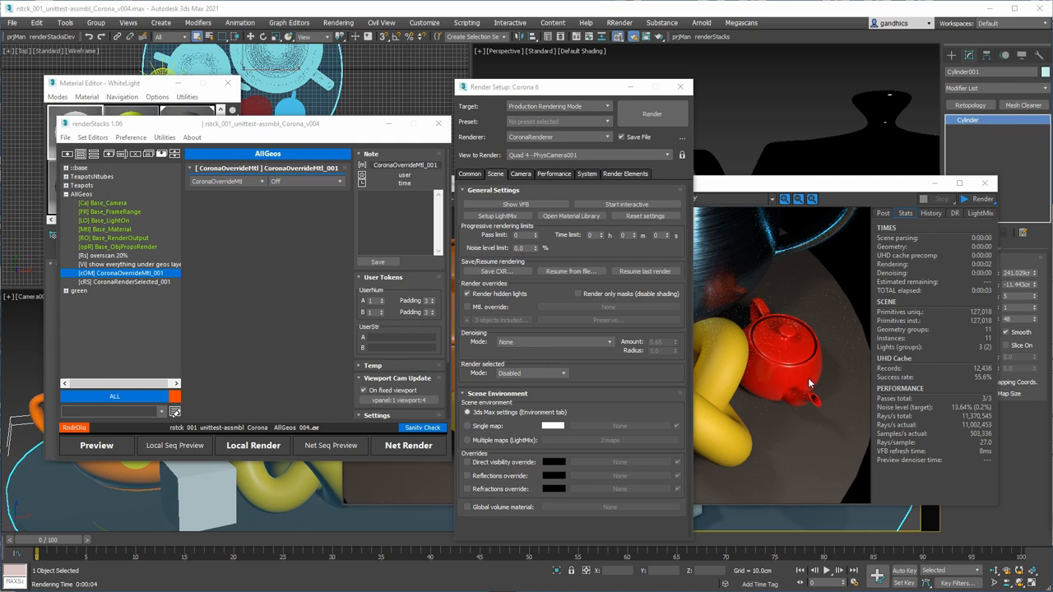
mouse_move(744, 386)
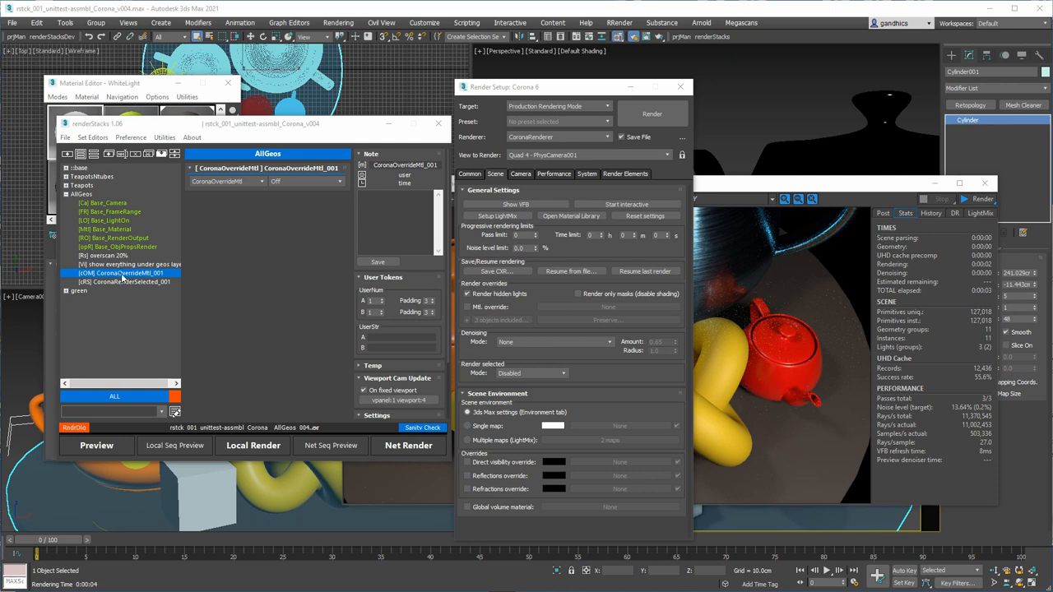
Close Render Setup and set the CoronaOverrideMtl_001 override mode to All.
click(125, 281)
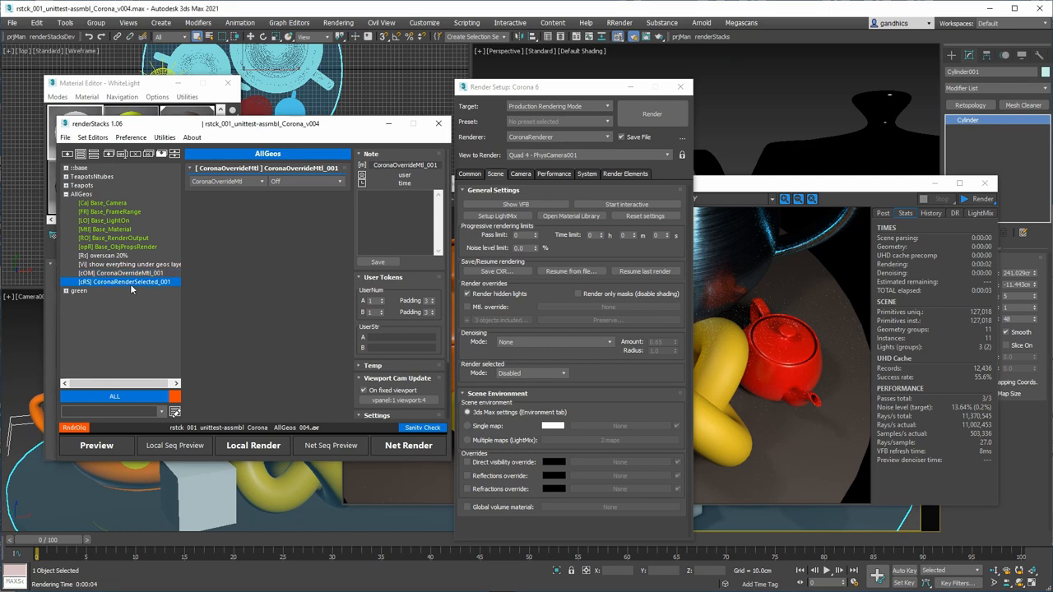
click(124, 273)
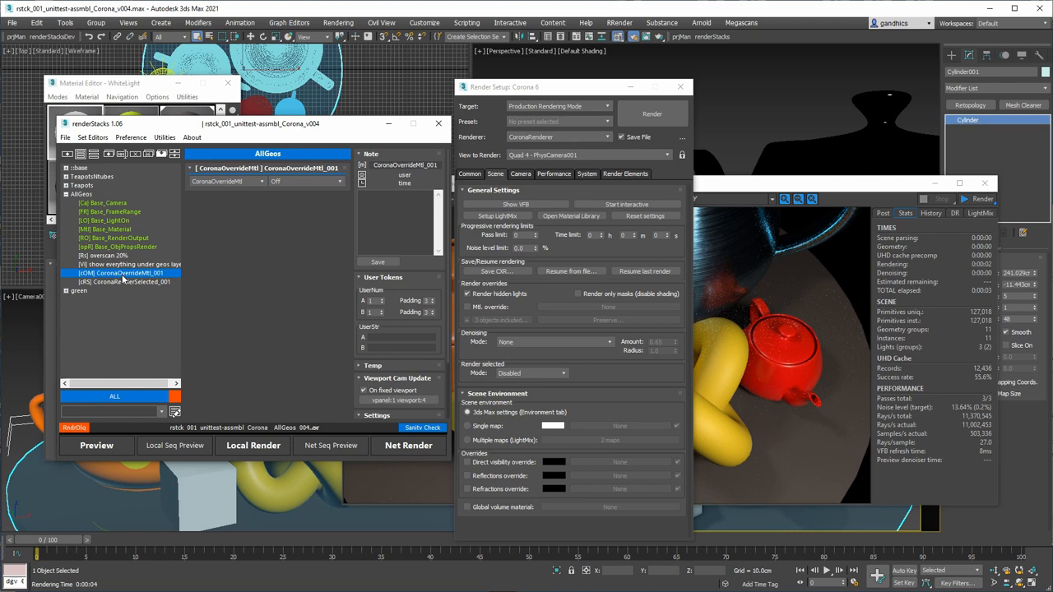
mouse_move(541, 326)
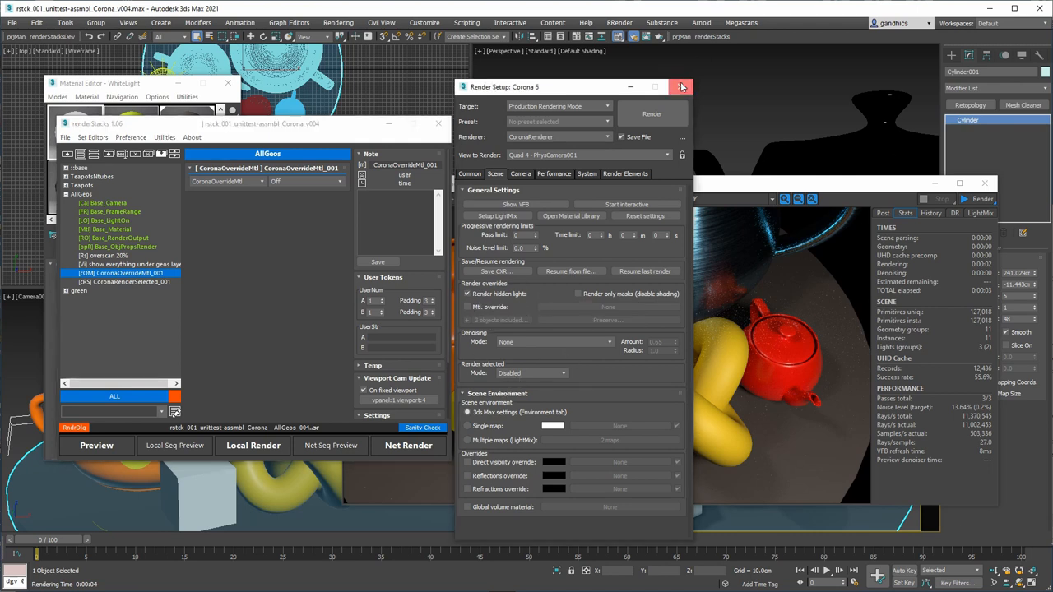
click(681, 86)
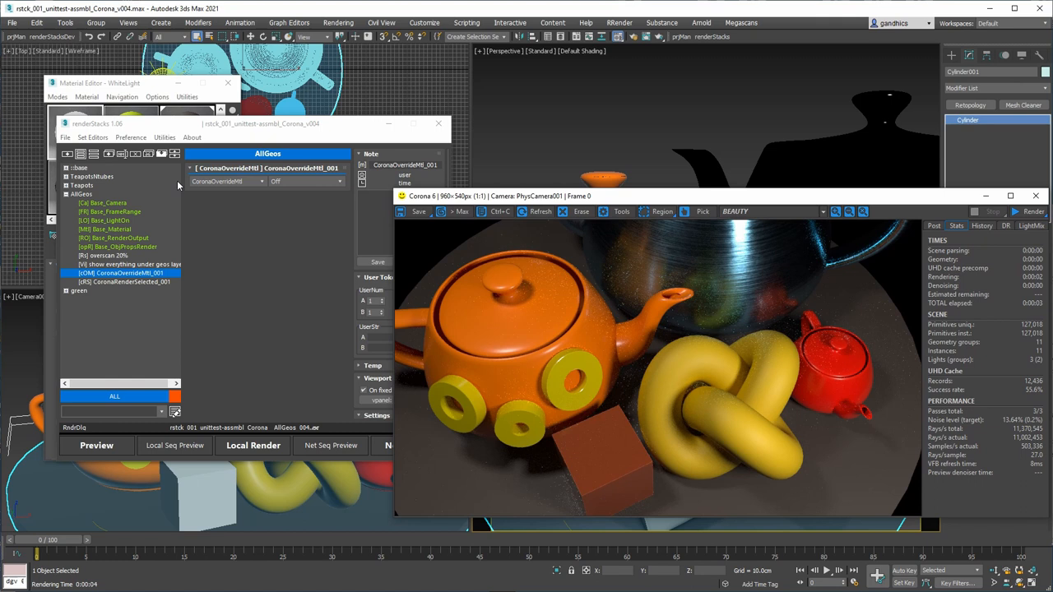
mouse_move(140, 277)
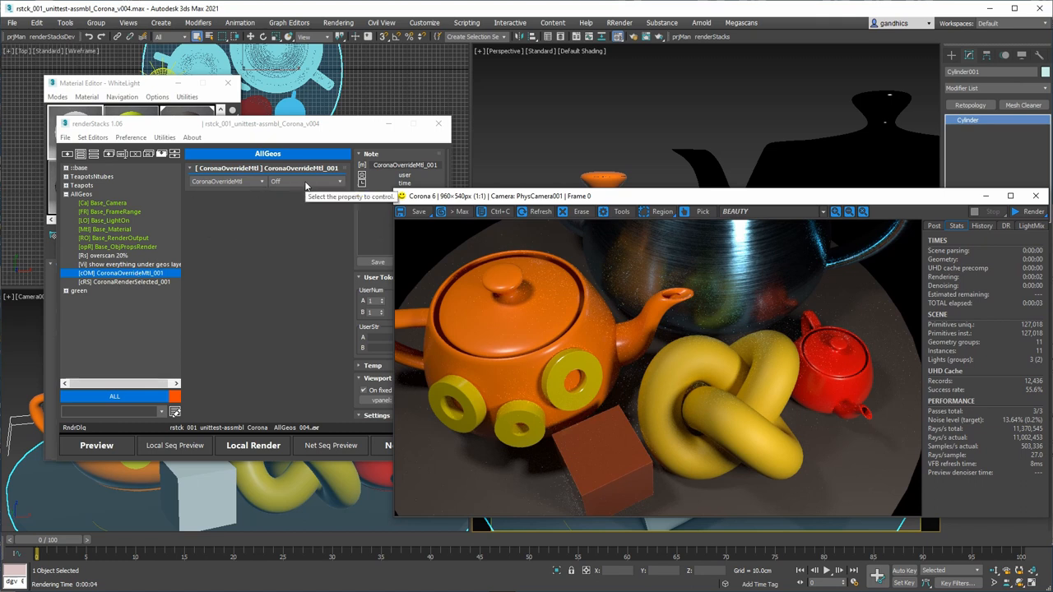
click(338, 181)
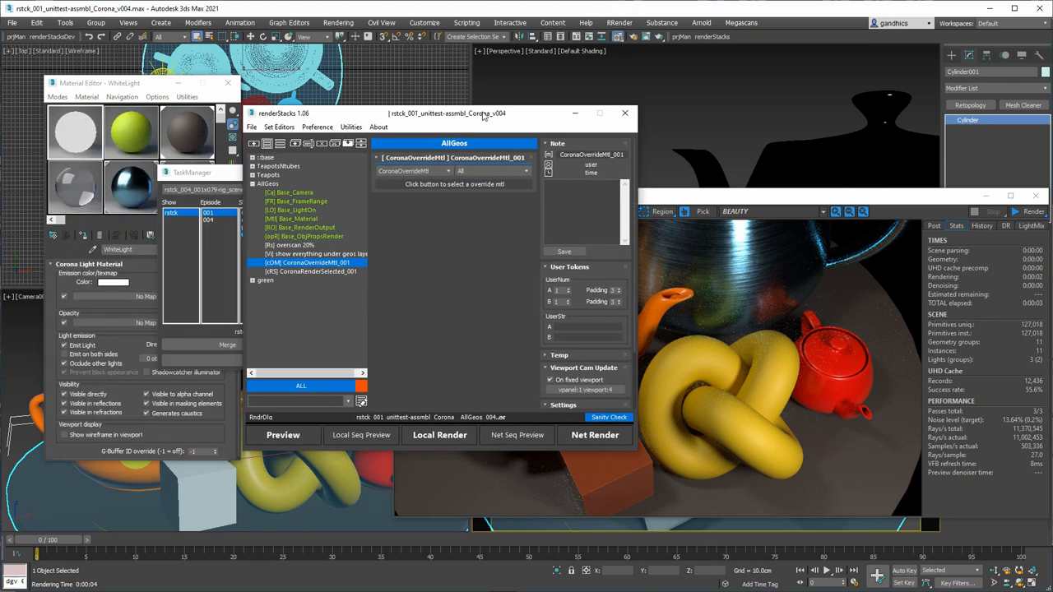
drag(449, 113, 370, 40)
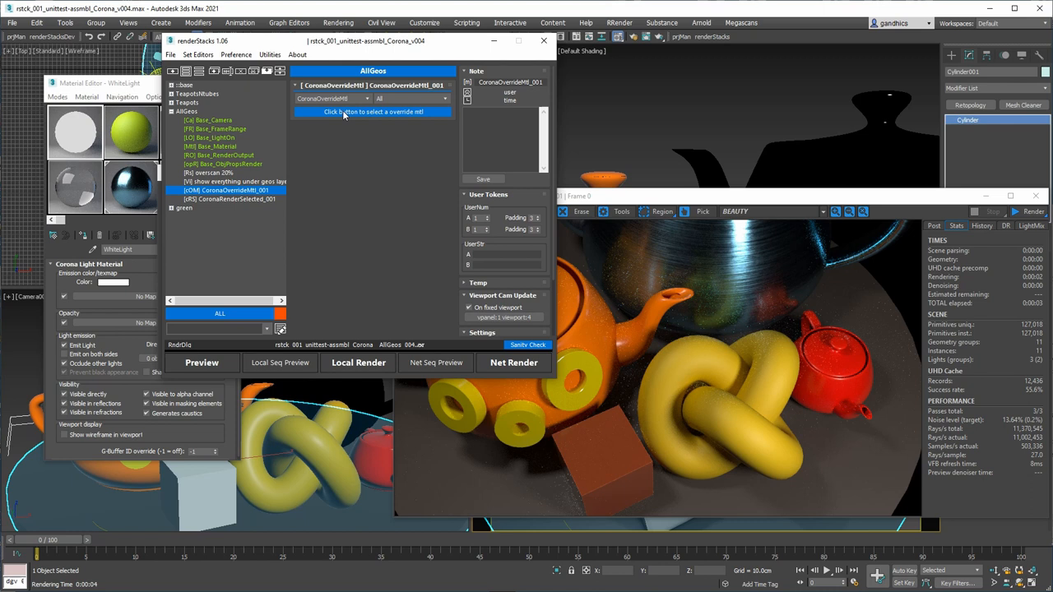
Load WhiteLight from the Classic Material Editor active slot as the override material.
click(372, 111)
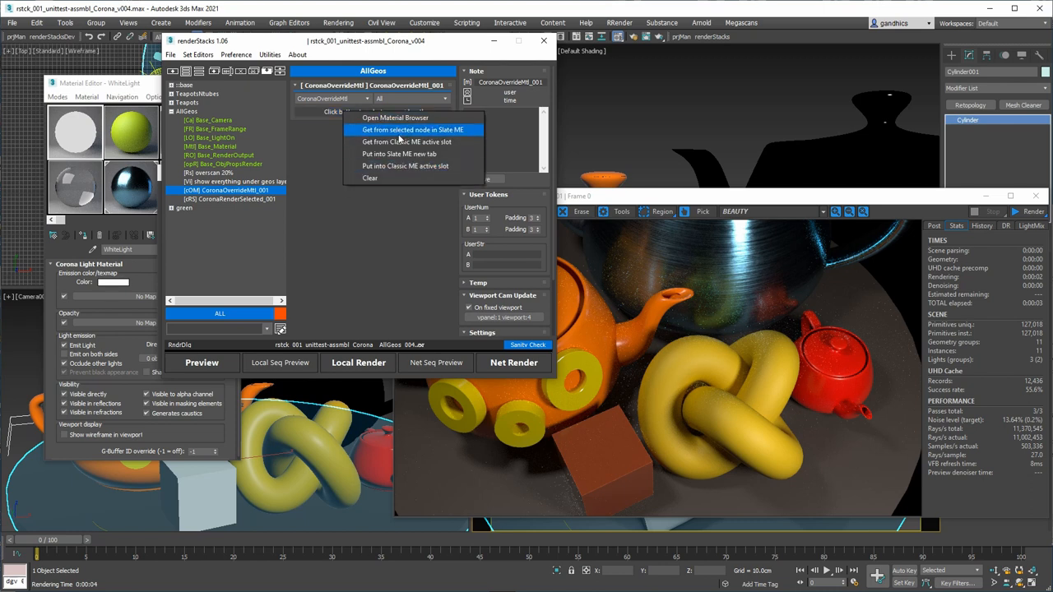
mouse_move(411, 141)
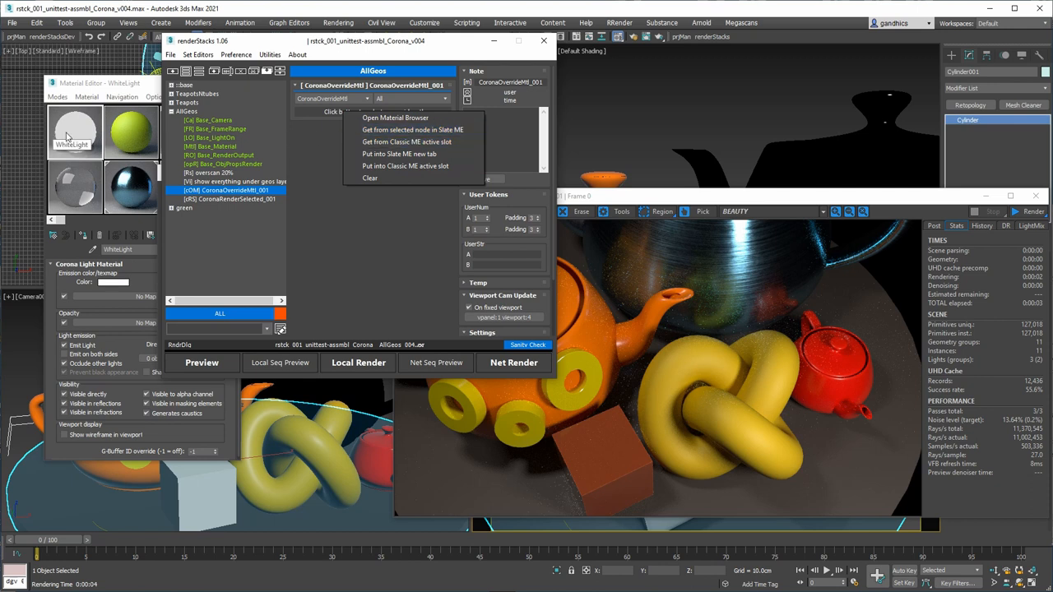
mouse_move(416, 142)
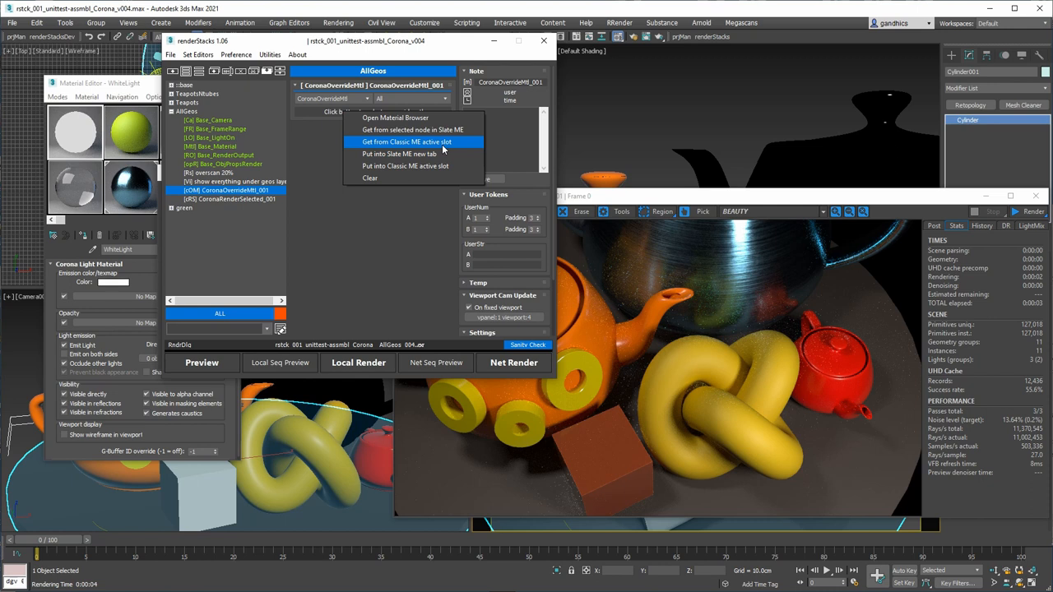
click(405, 141)
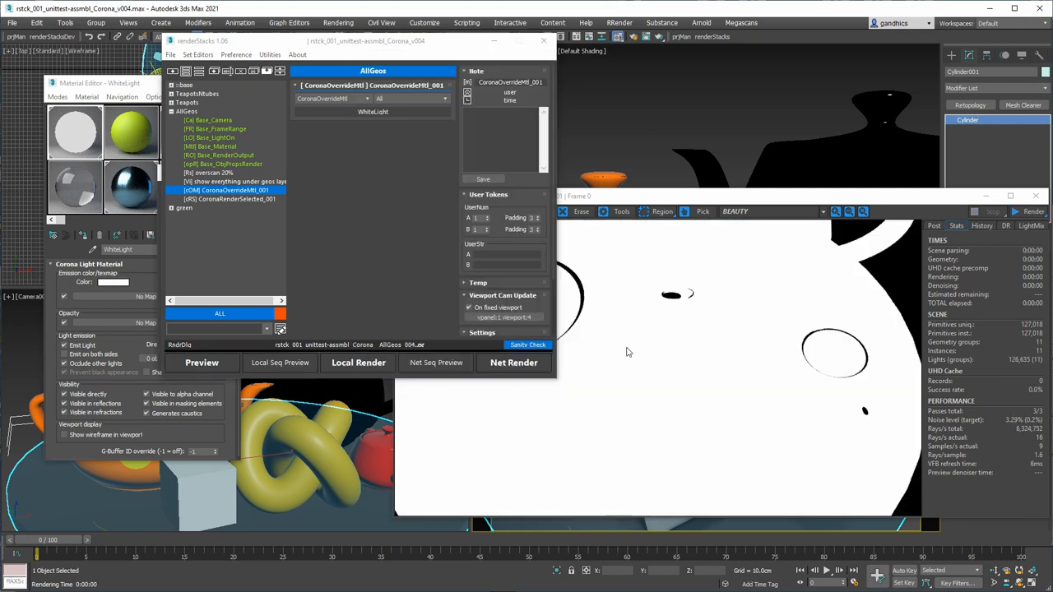
Filter the WhiteLight override by Object_Layer using the teapots layer, set to Exclude.
click(411, 98)
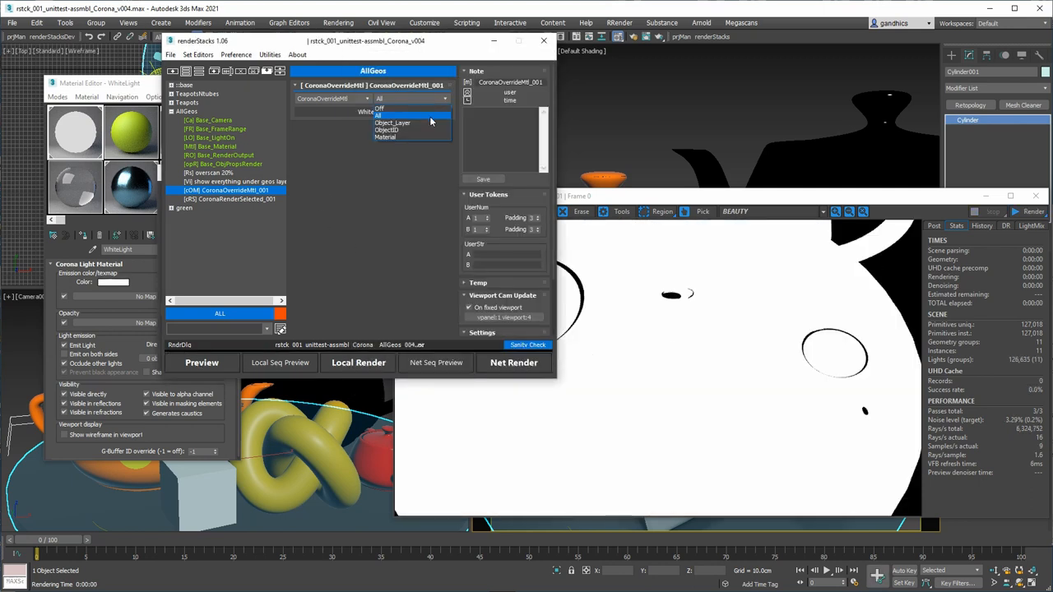
click(393, 123)
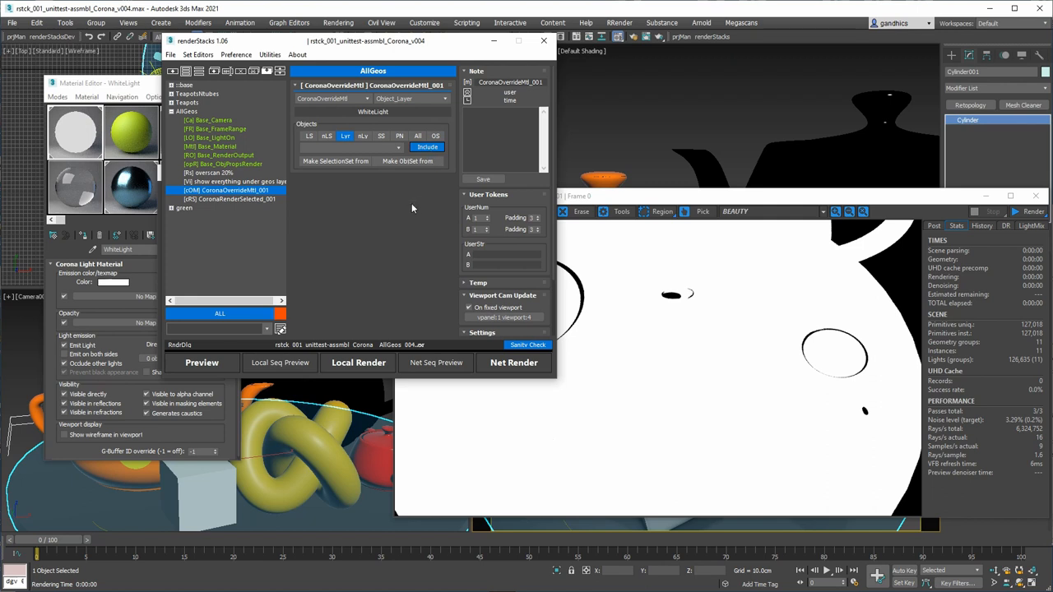
mouse_move(379, 185)
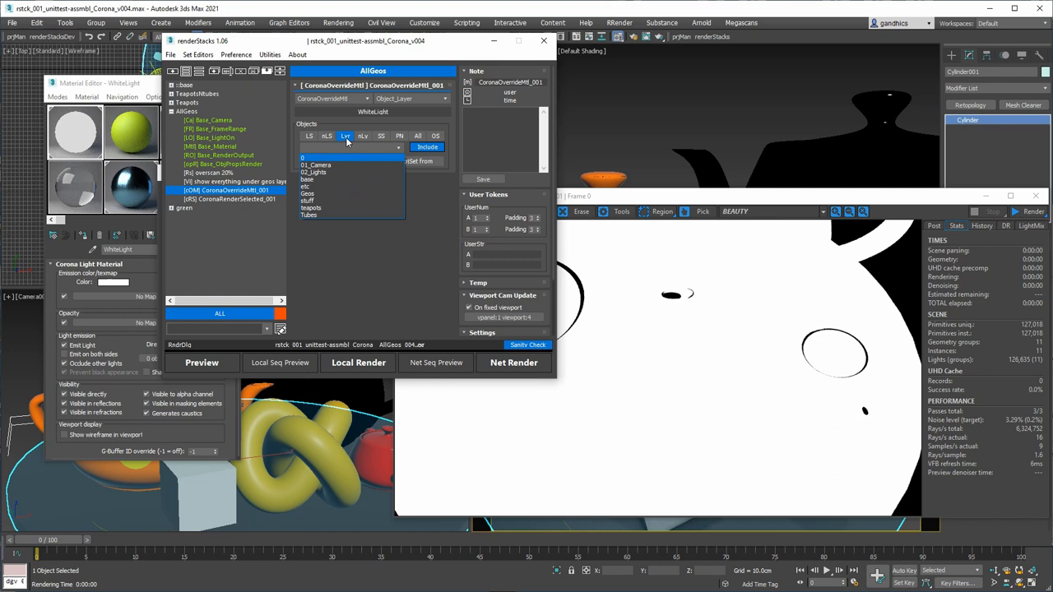
click(311, 208)
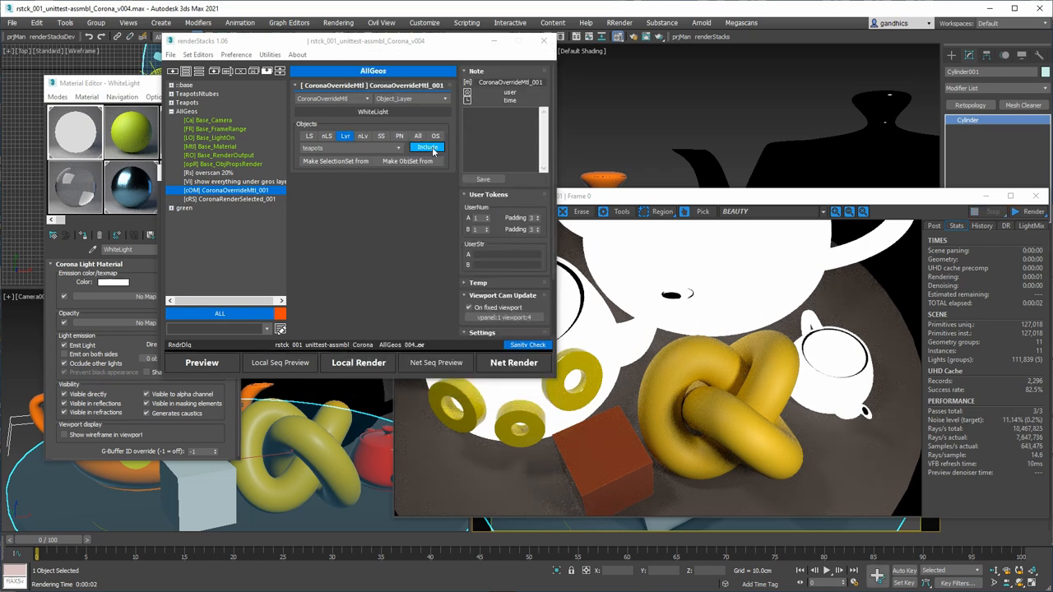
click(427, 146)
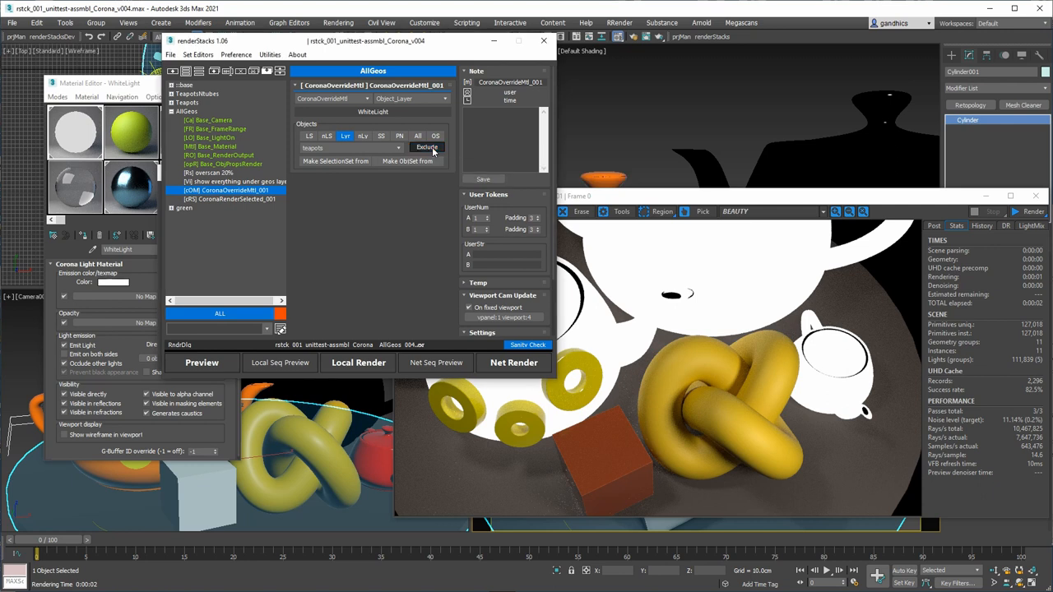
mouse_move(524, 381)
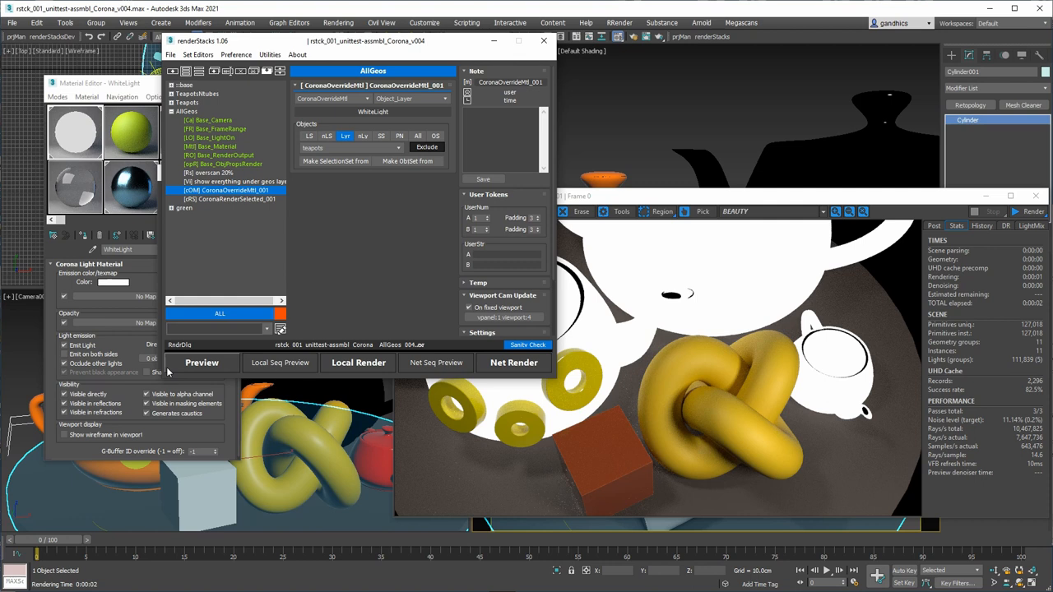
Switch the override mode to ObjectID and enter 2-4 as the excluded IDs.
click(358, 362)
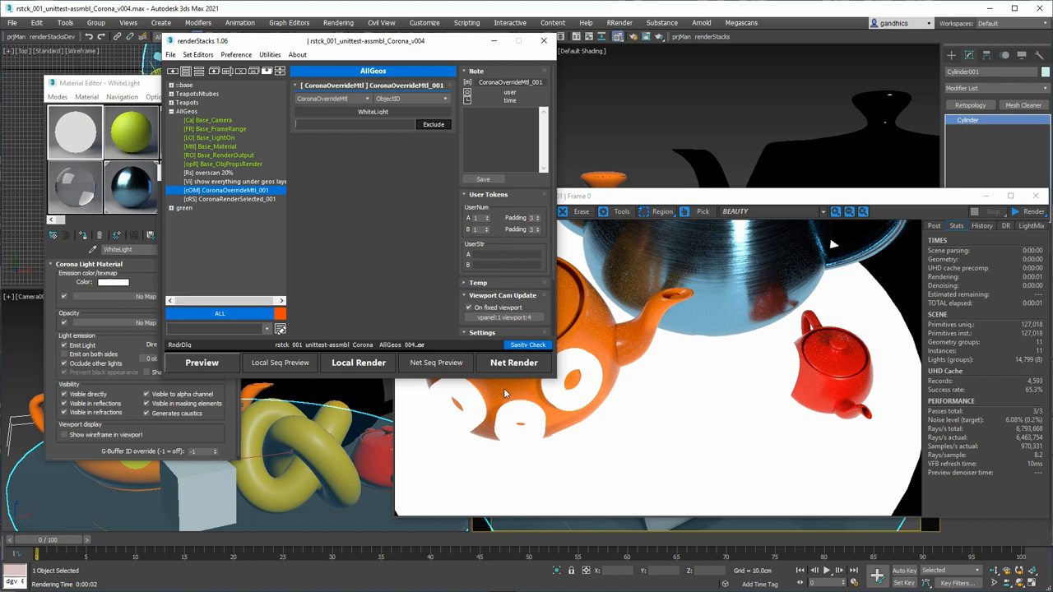
mouse_move(736, 400)
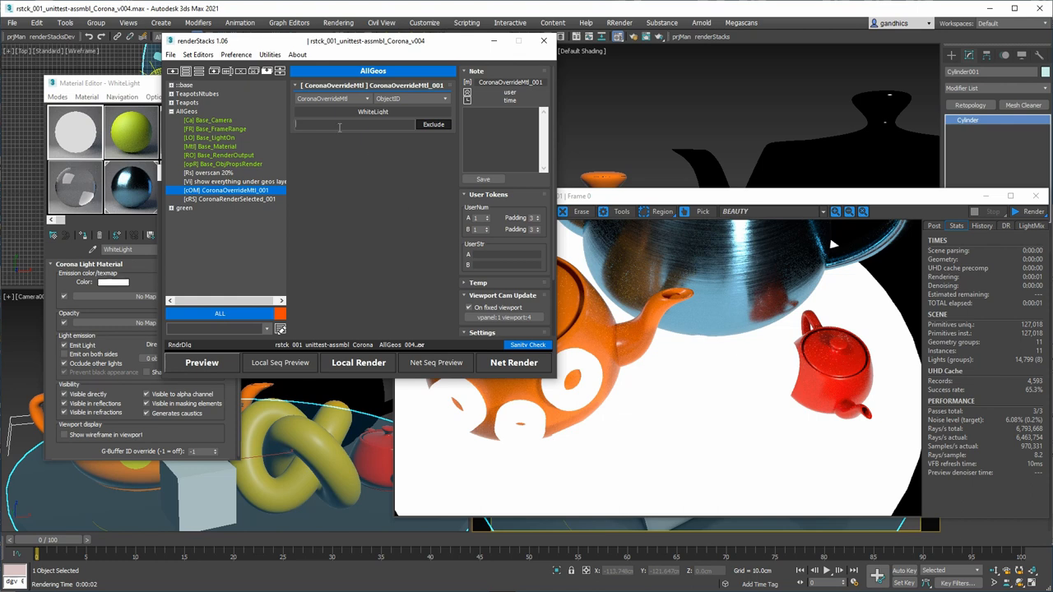
text(2-4)
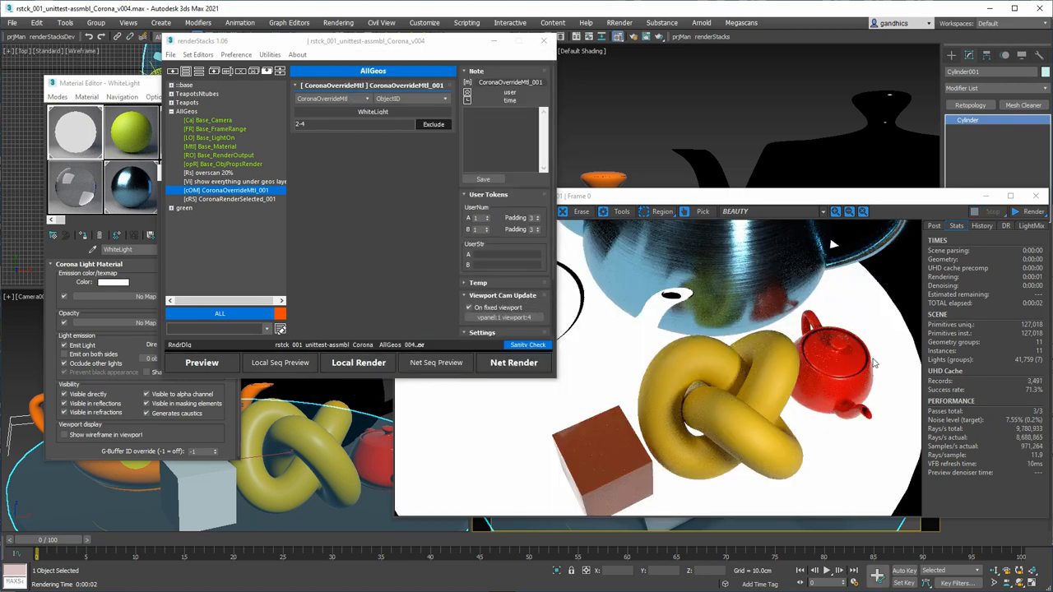
mouse_move(782, 315)
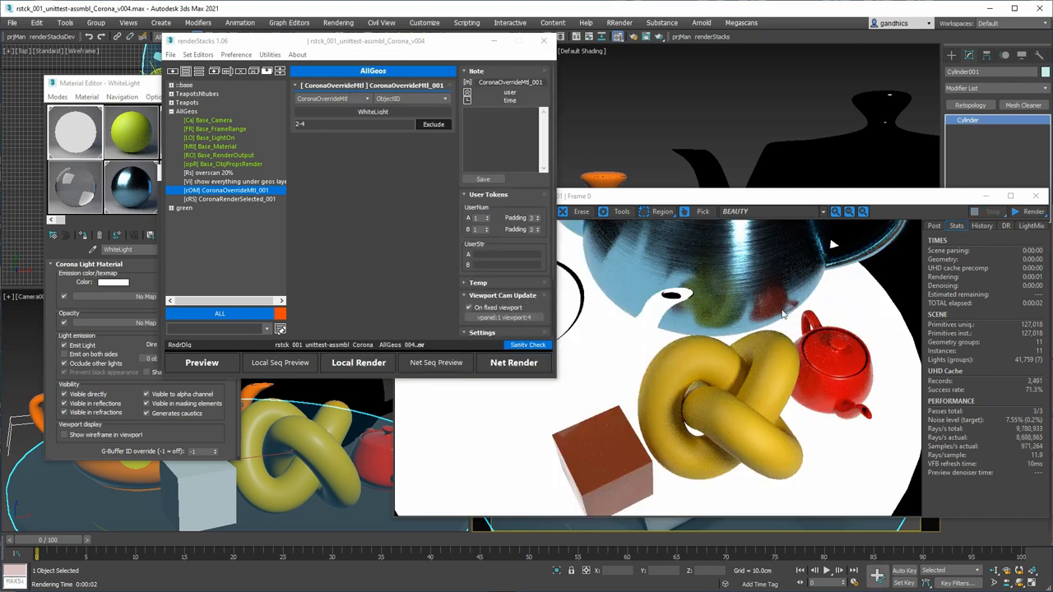
Filter the override by Material, adding Aluminium Blue Anodized Fingerprints, and switch to Include.
click(411, 99)
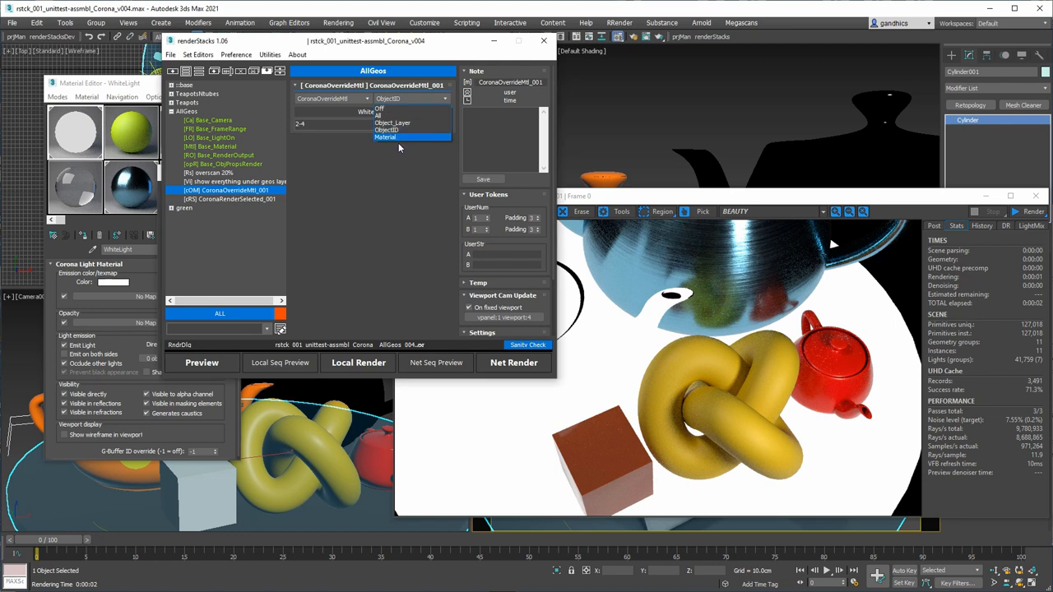
click(385, 137)
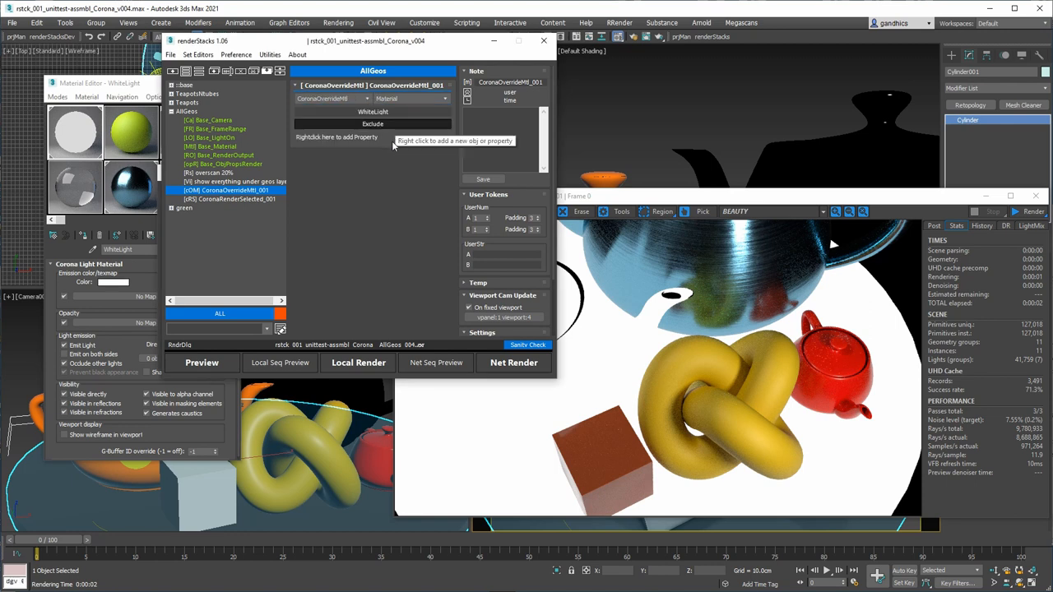
right_click(395, 140)
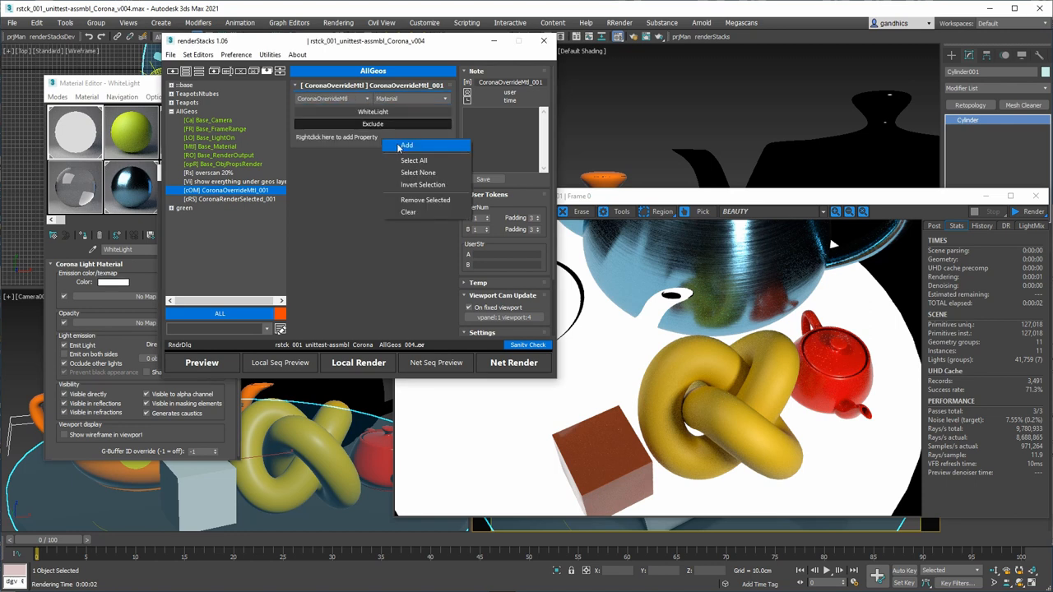
click(406, 146)
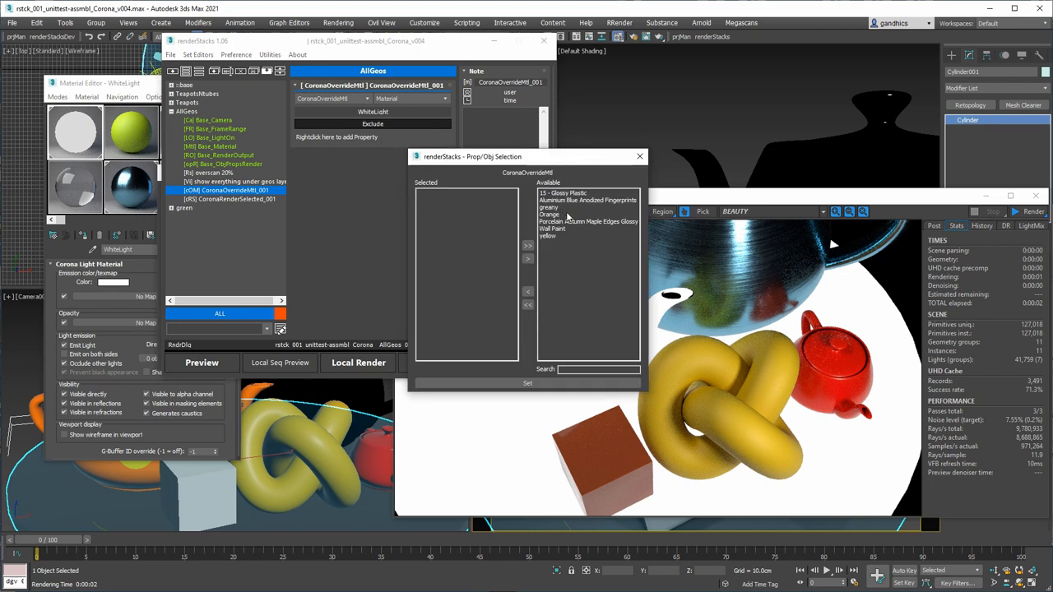
click(588, 200)
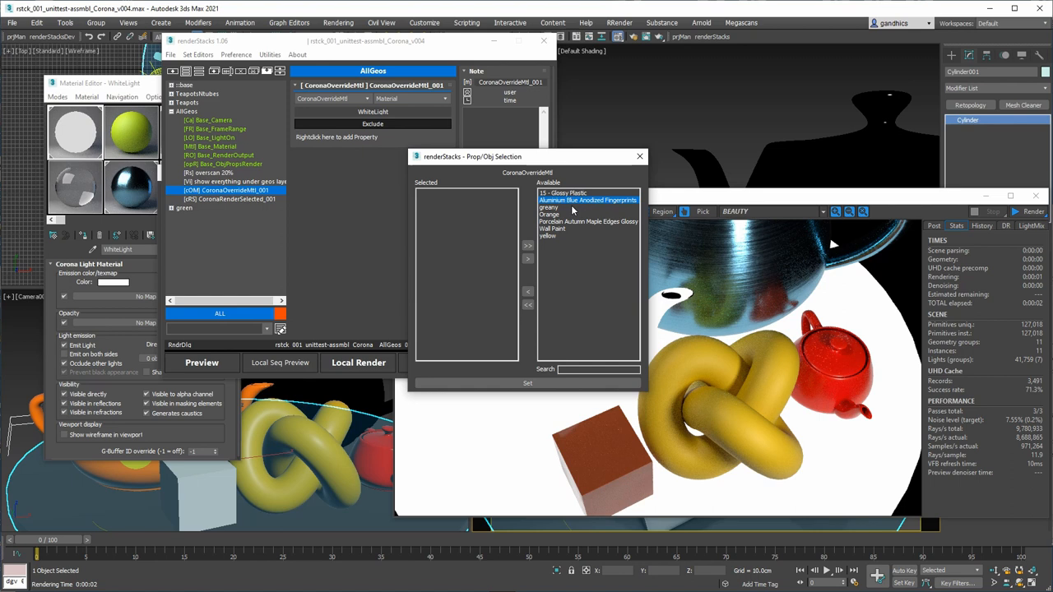
click(527, 246)
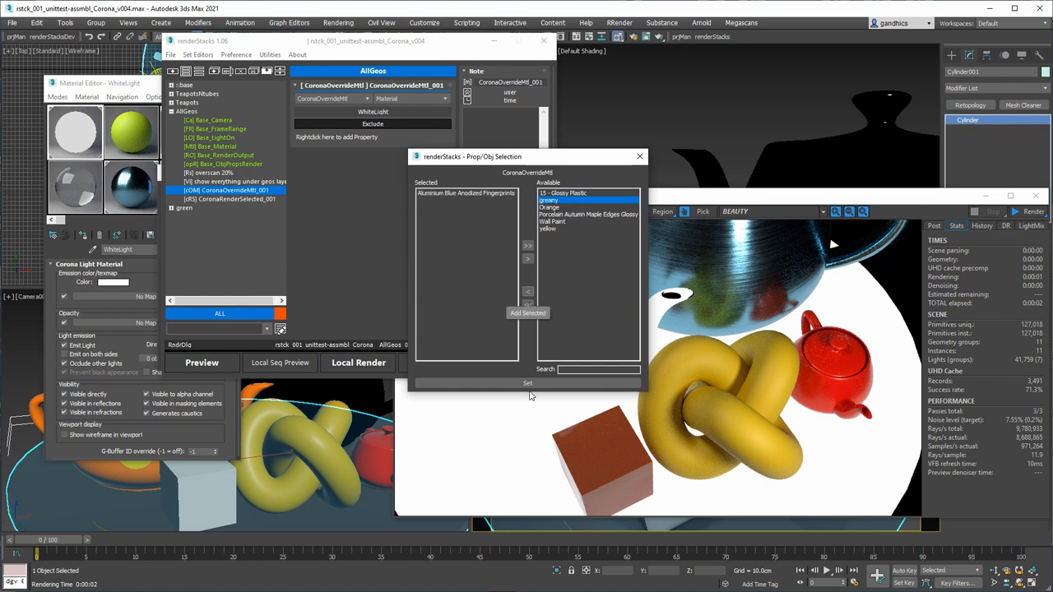
click(527, 384)
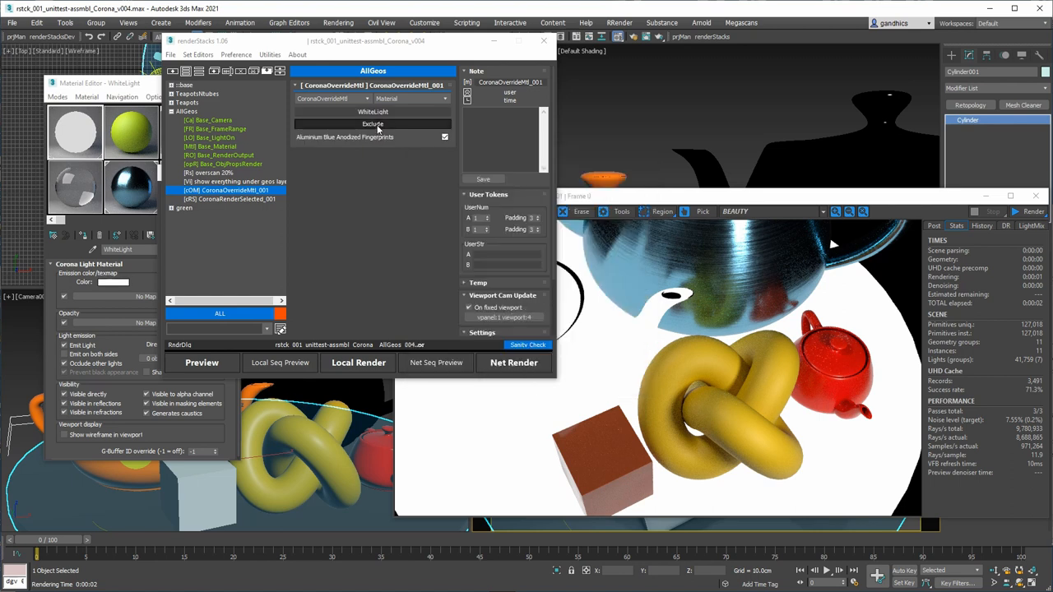
click(202, 363)
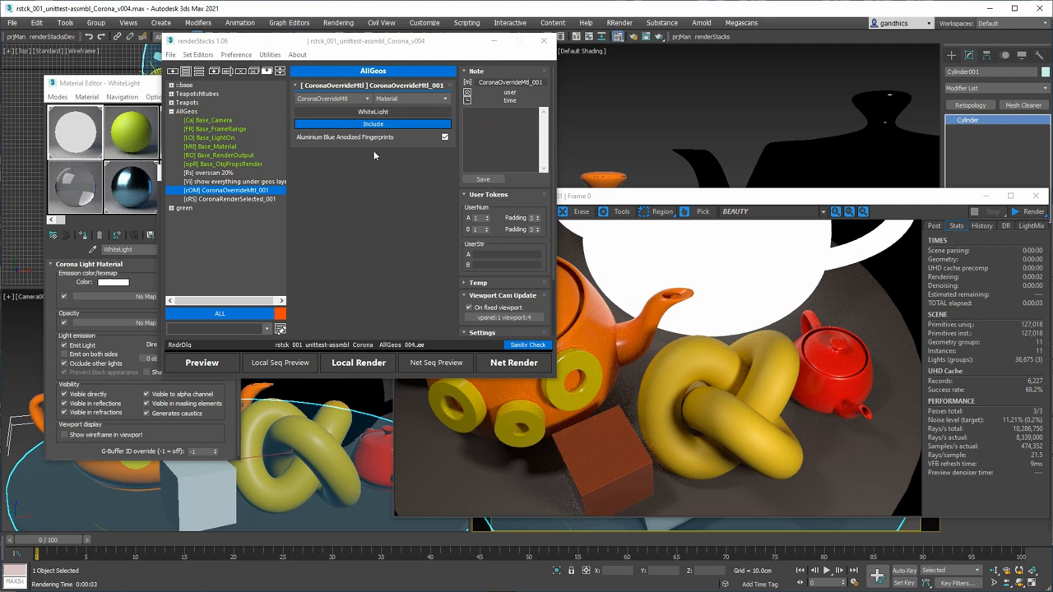
mouse_move(375, 144)
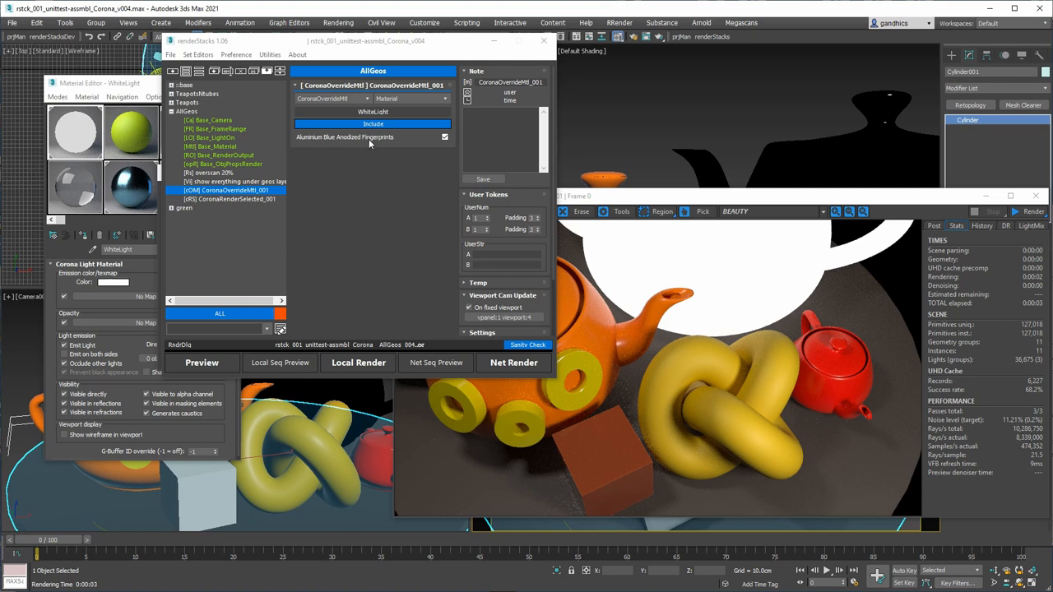
click(345, 136)
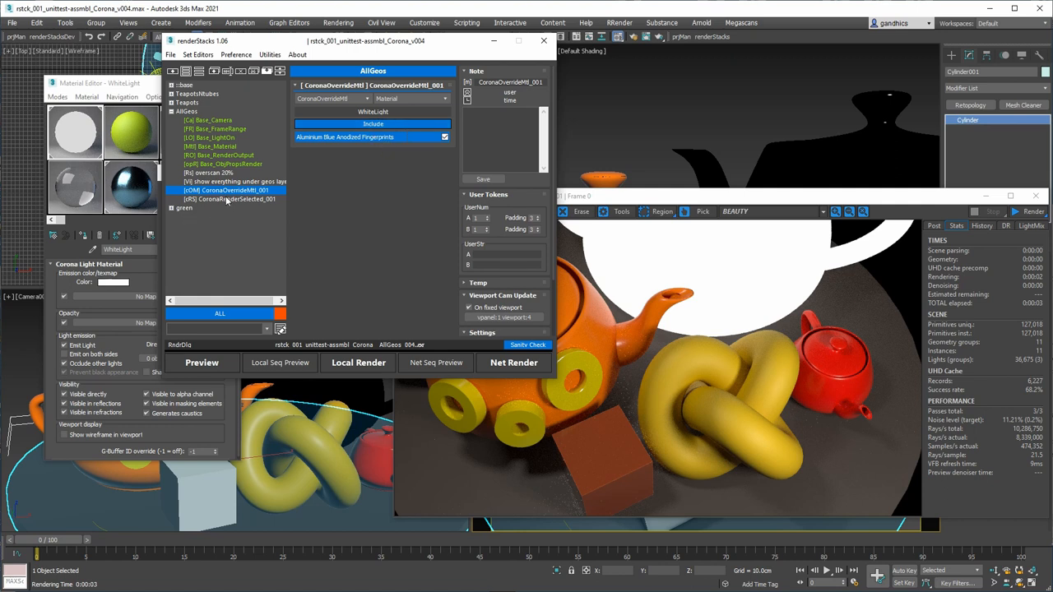
Set CoronaRenderSelected_001 to filter by Object_Layer, rendering only the Tubes layer.
click(230, 199)
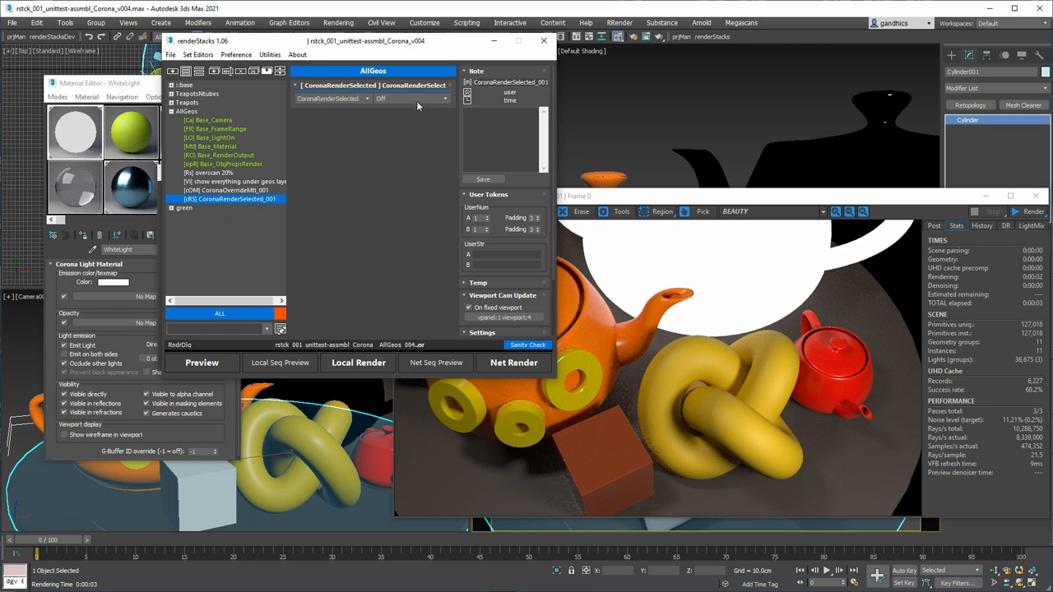
mouse_move(411, 99)
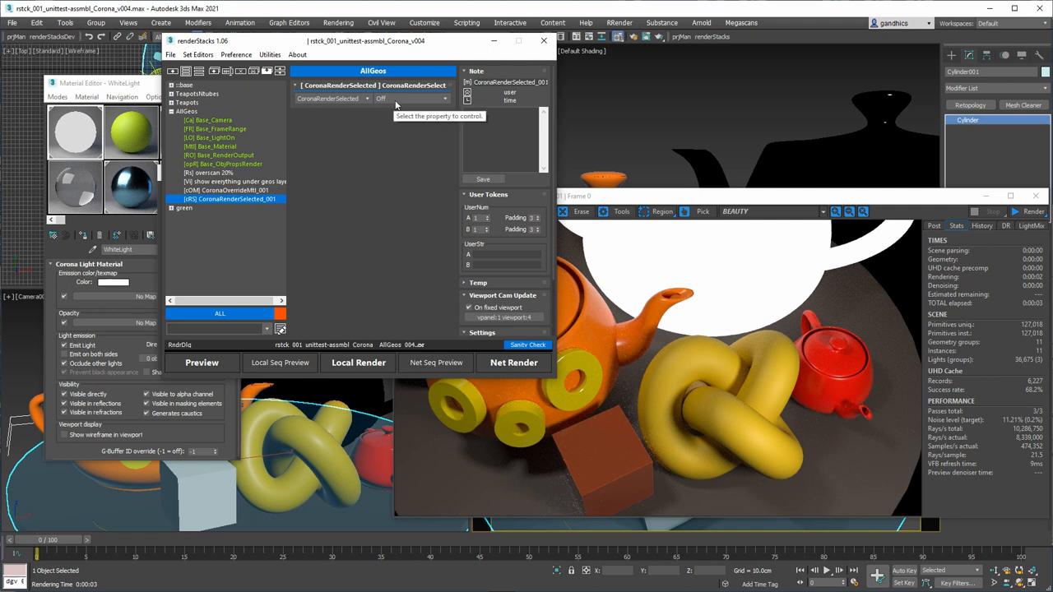
click(411, 97)
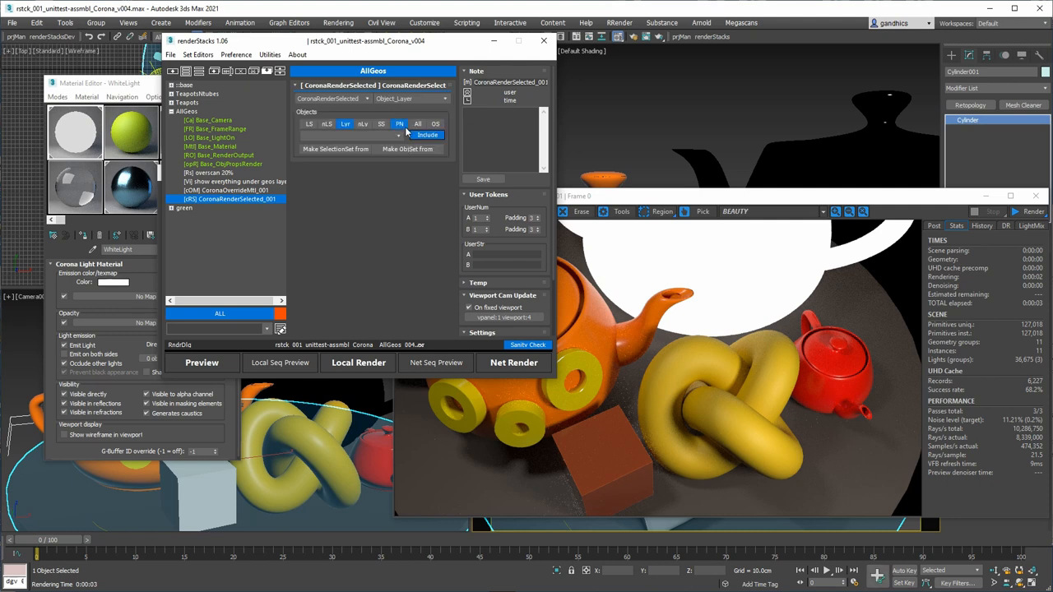
click(399, 134)
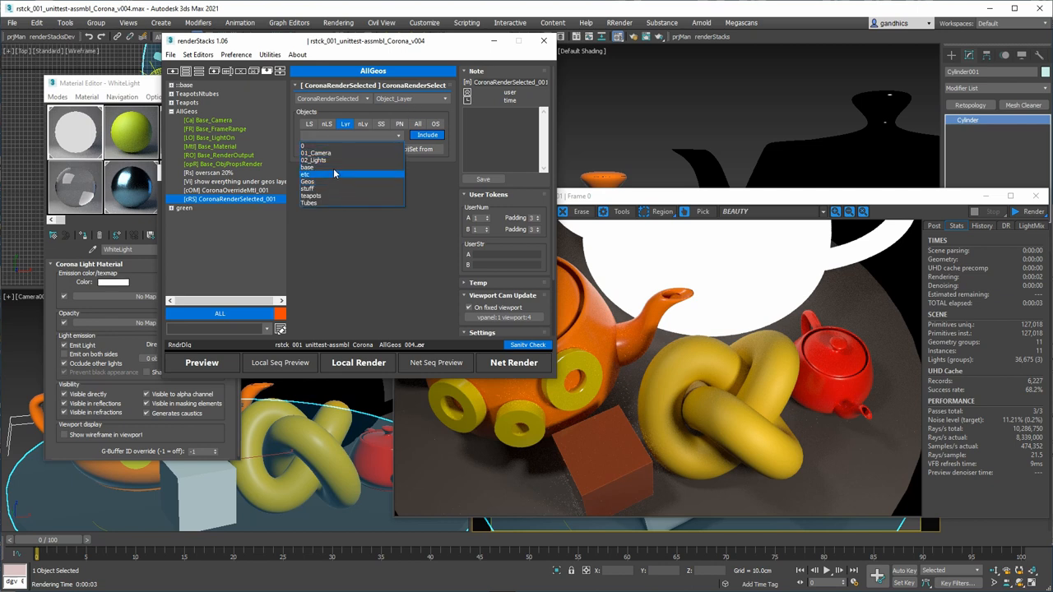
click(311, 203)
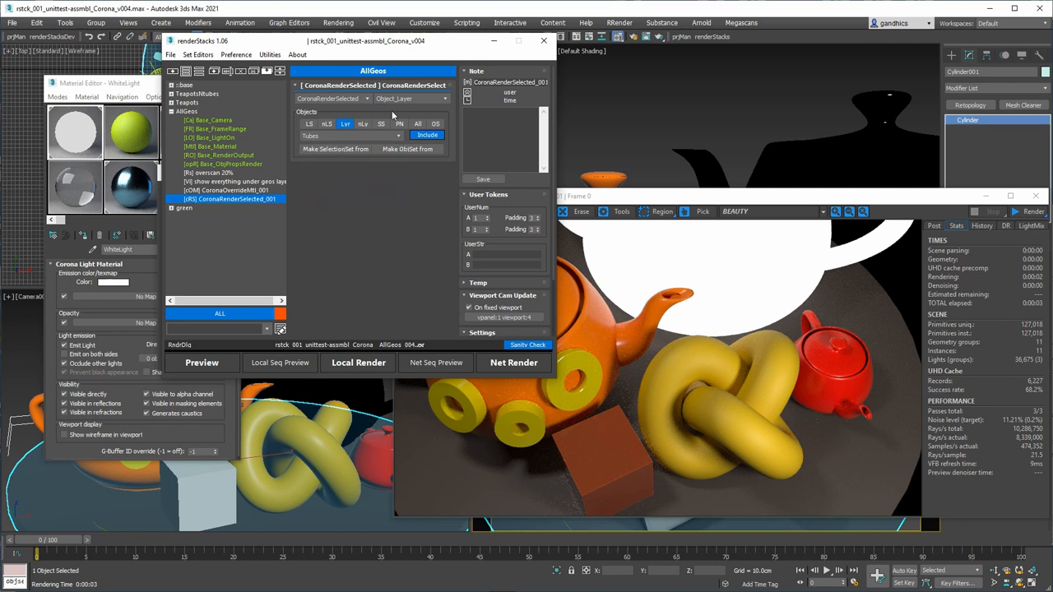
click(202, 363)
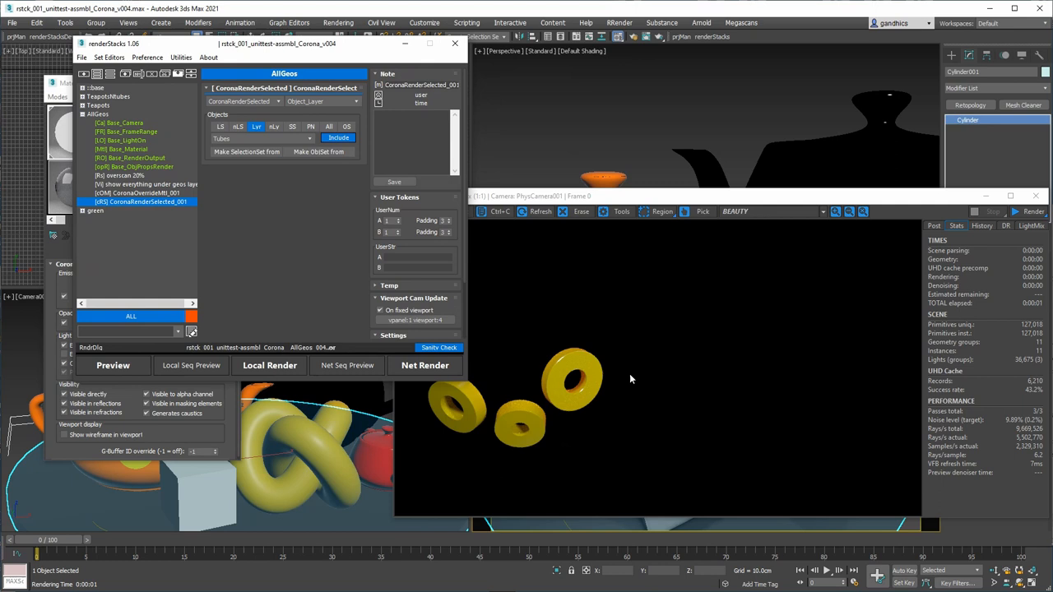
mouse_move(625, 407)
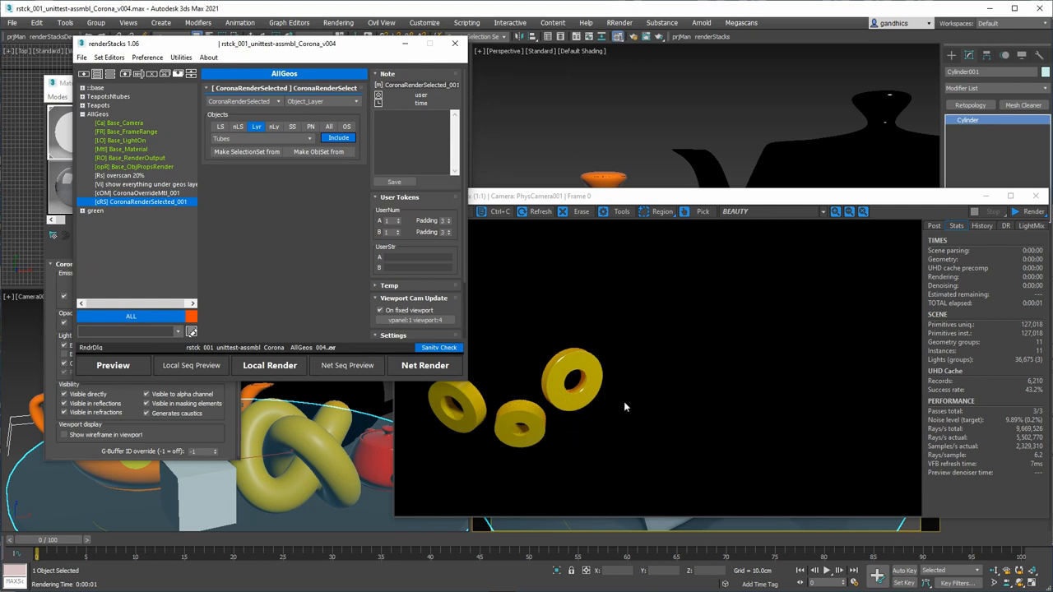
mouse_move(610, 464)
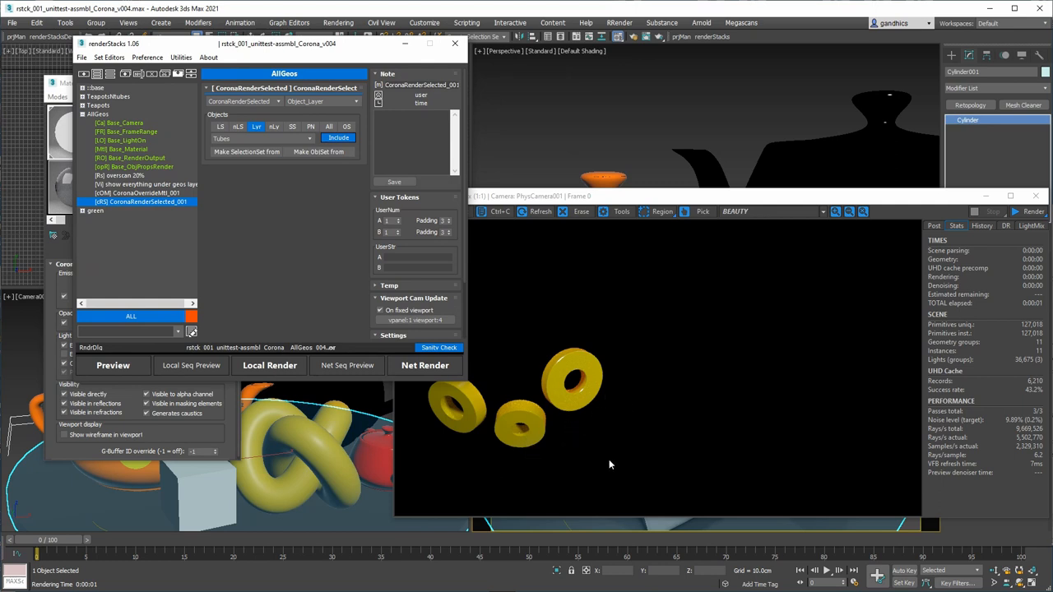
mouse_move(633, 479)
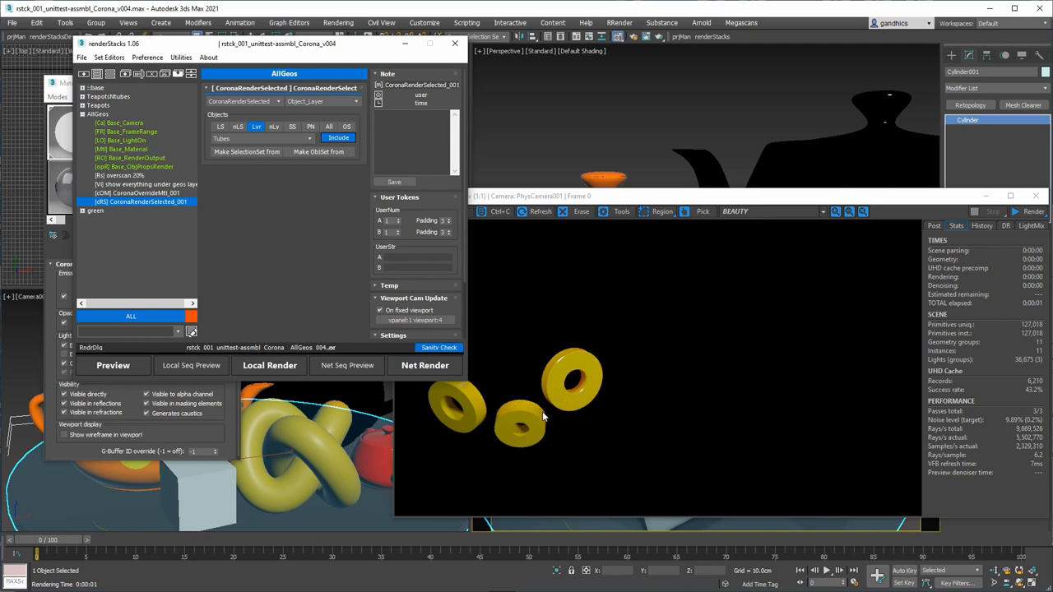
mouse_move(481, 404)
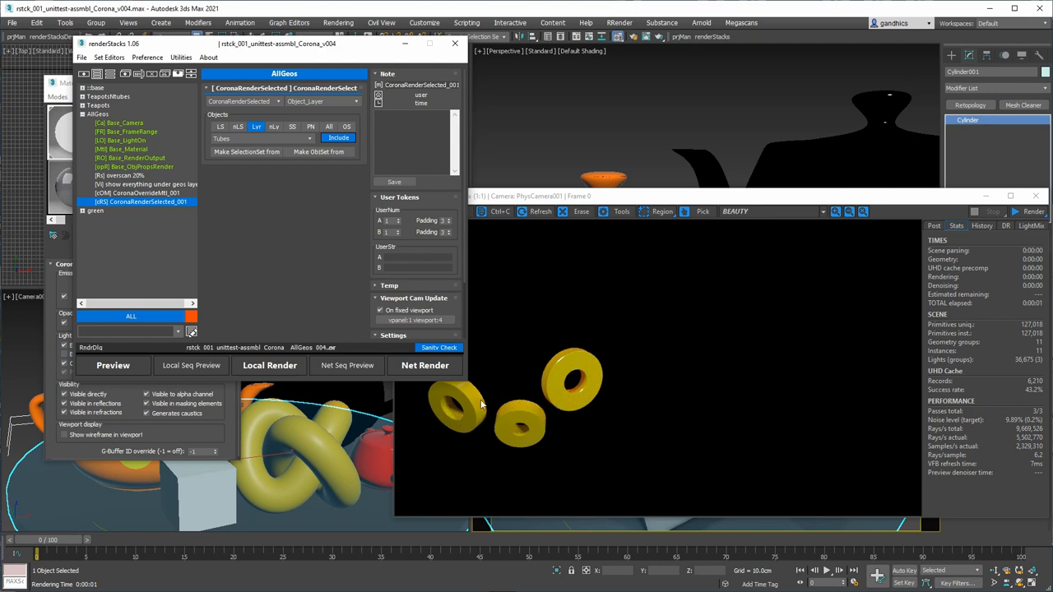
mouse_move(508, 385)
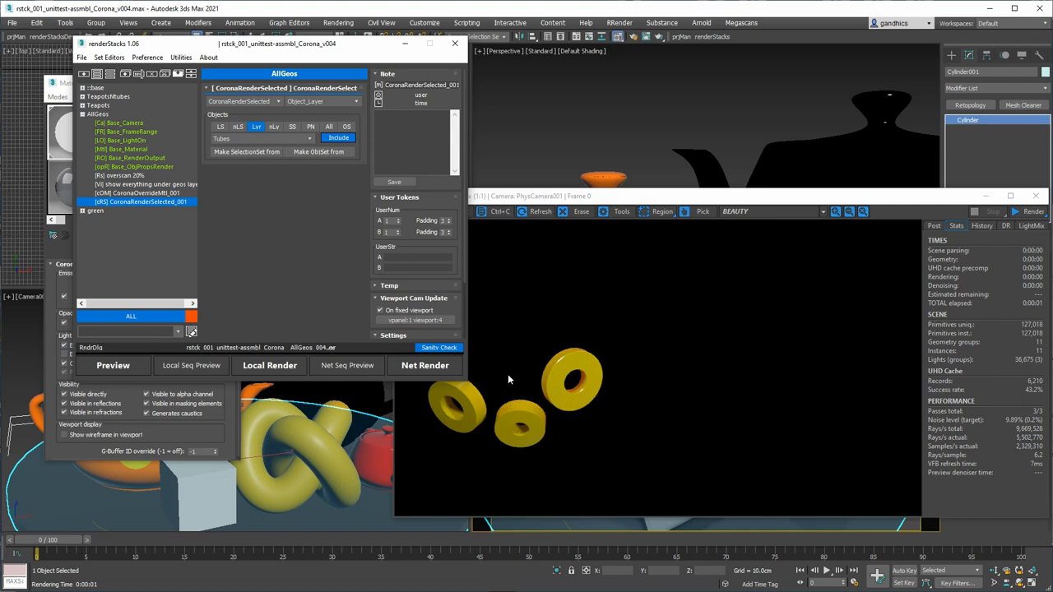
mouse_move(529, 313)
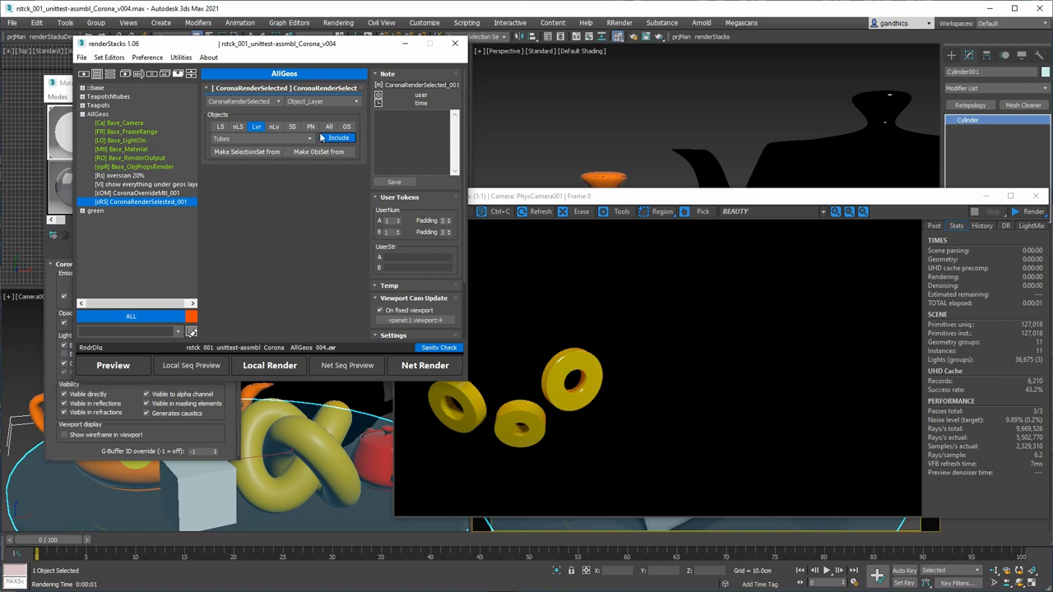
mouse_move(310, 107)
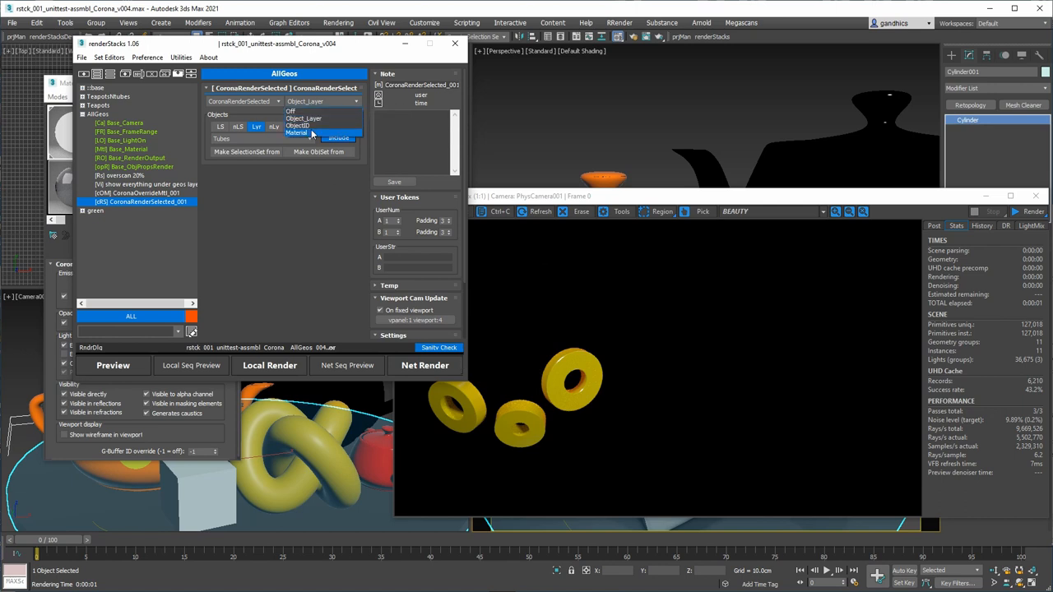
Switch CoronaRenderSelected_001 filtering to ObjectID with the 2-3 ID range.
click(298, 126)
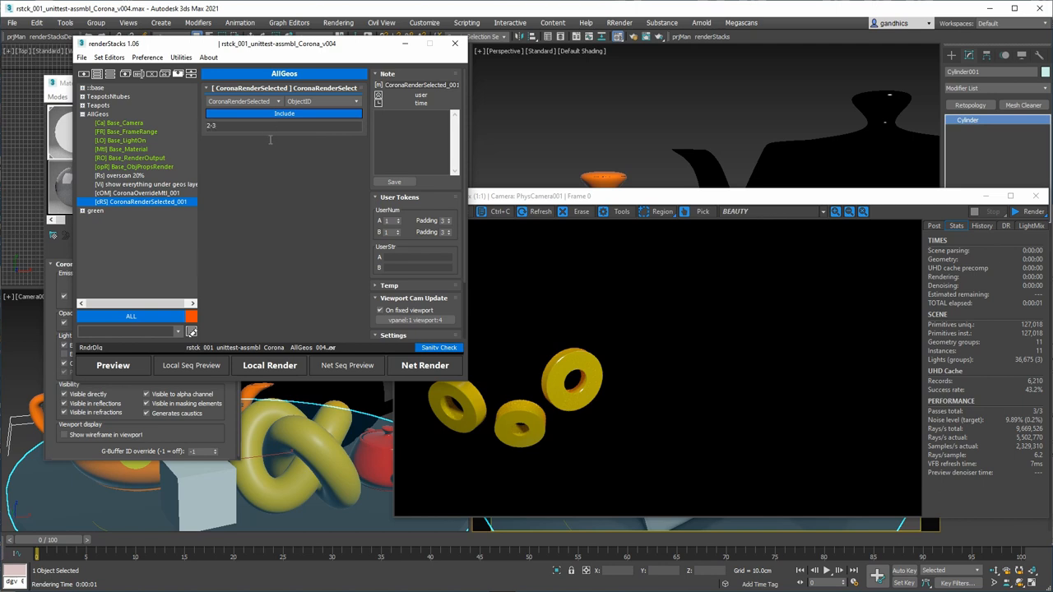
click(113, 365)
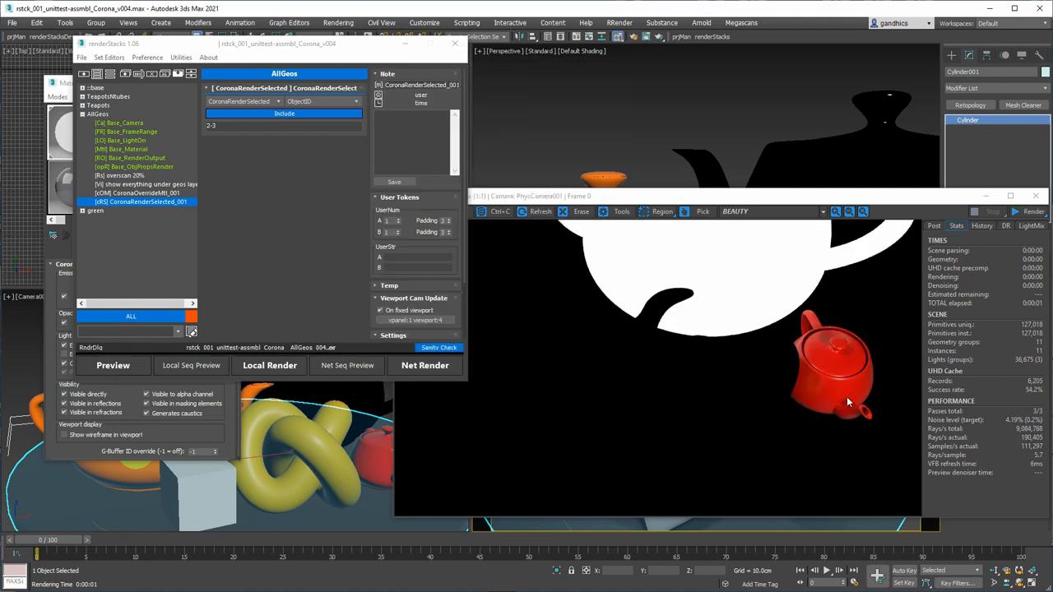
click(321, 102)
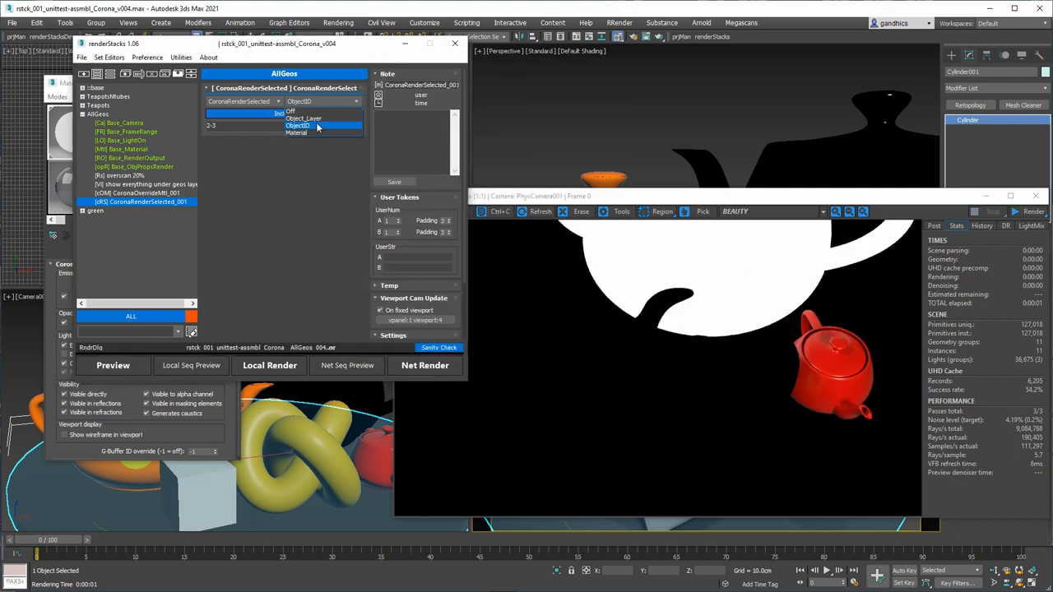
Filter CoronaRenderSelected_001 by greany and Wall Paint materials, set to Exclude.
click(297, 132)
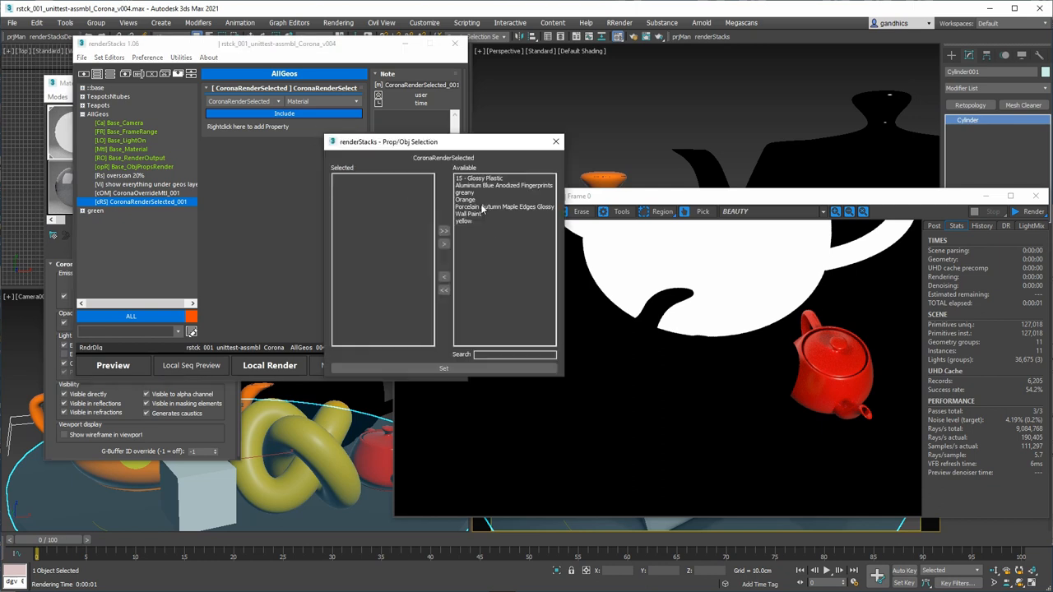
click(502, 178)
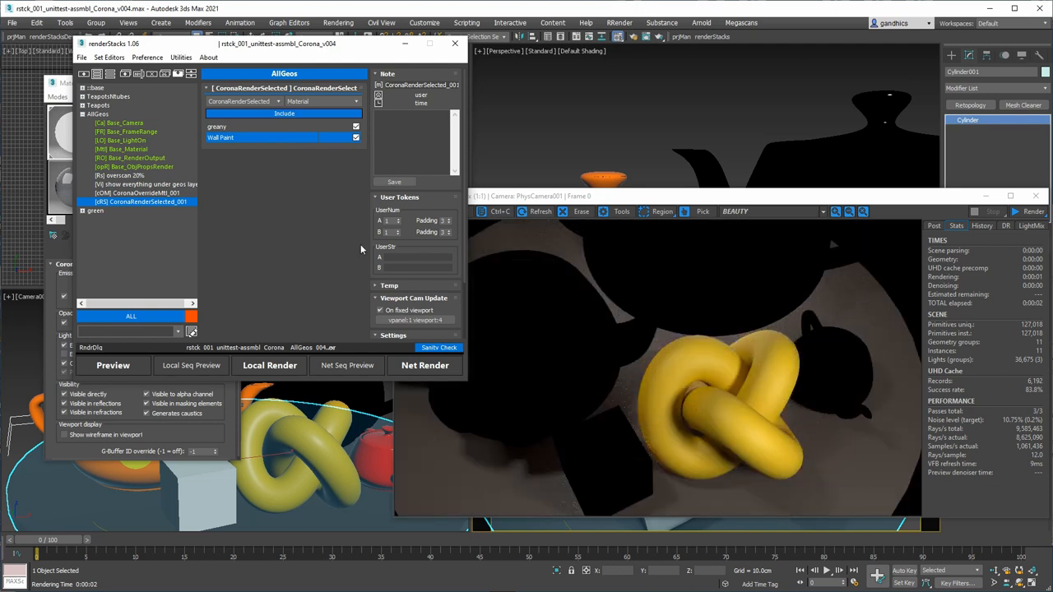
click(284, 113)
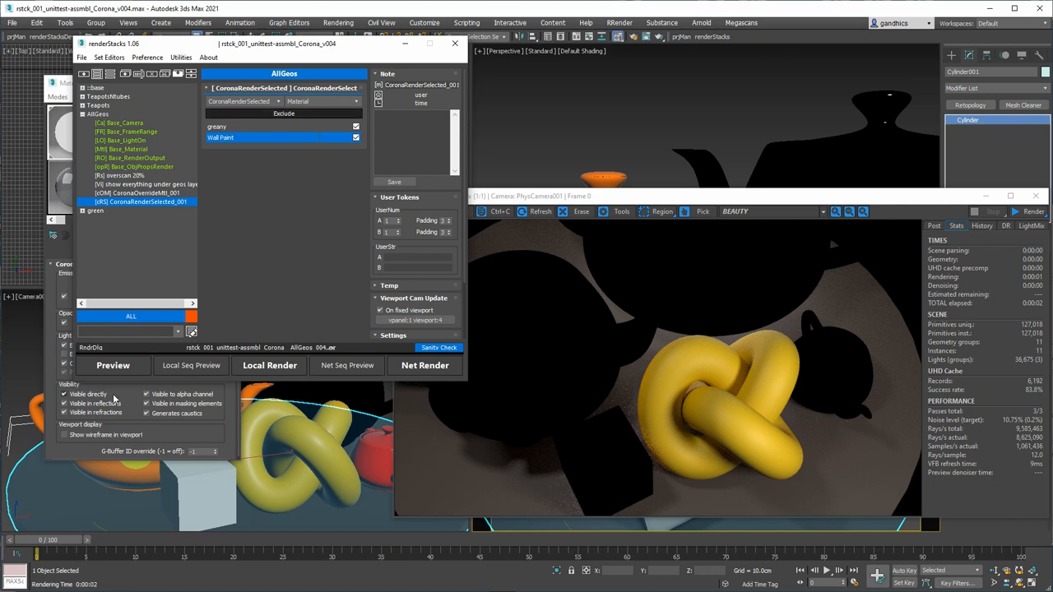